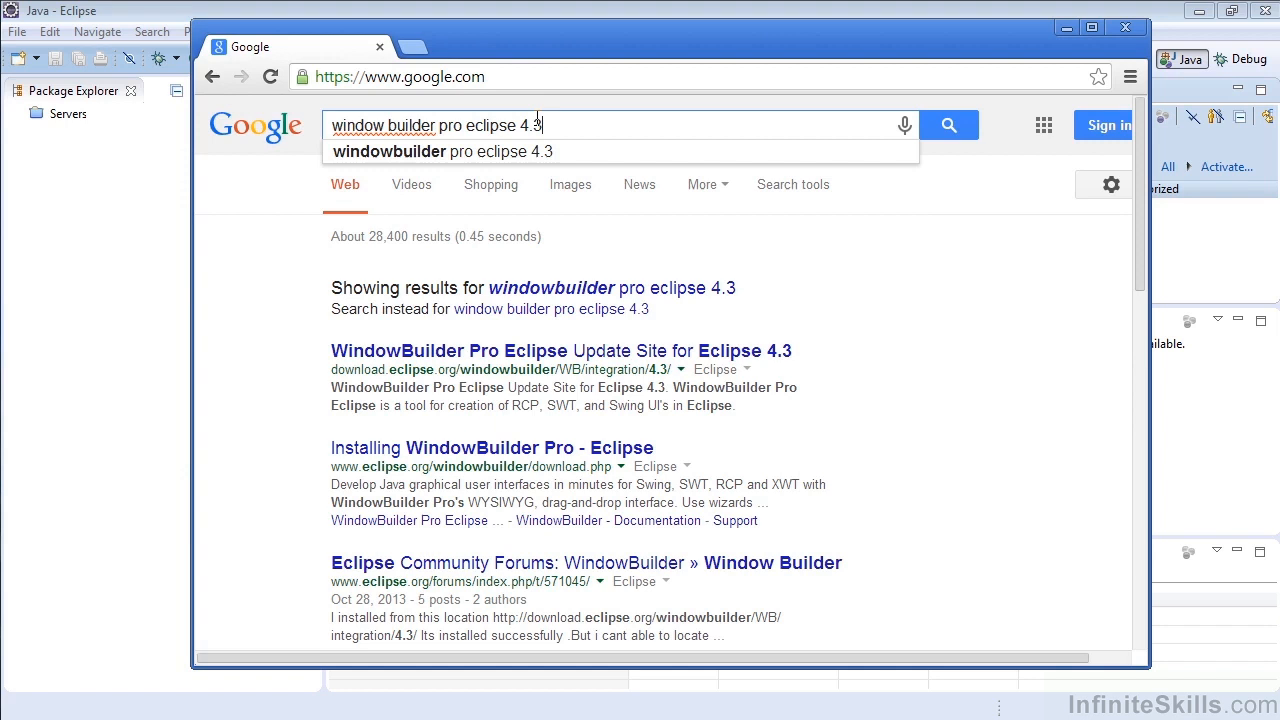
- Search Google for 'window builder pro eclipse 4.4' and open the Eclipse 4.4 update site result
key("BackSpace")
type("4")
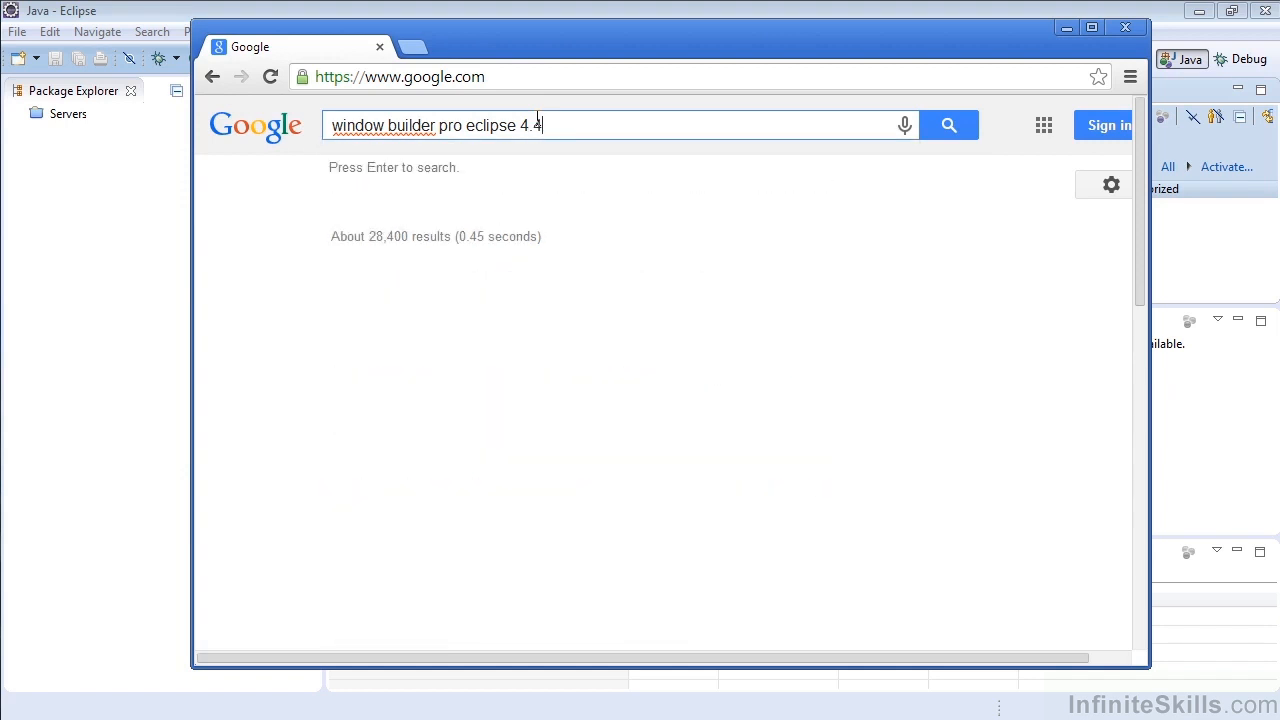
key("Enter")
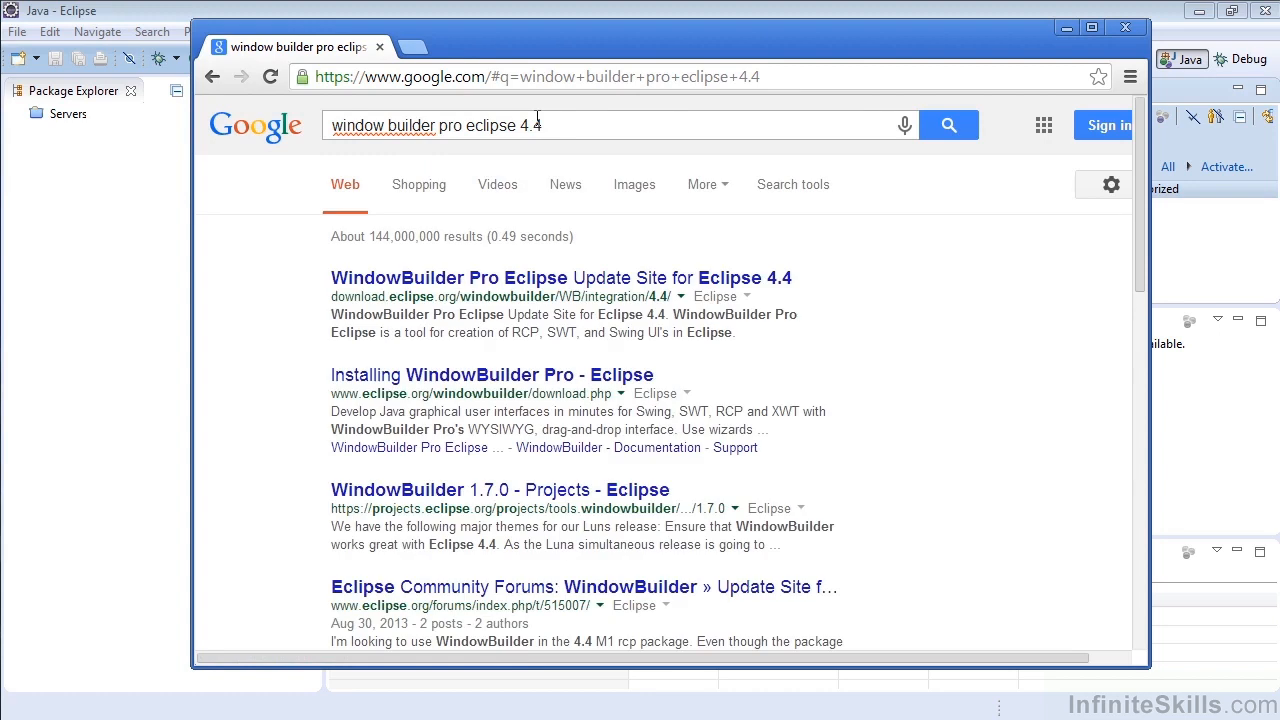
mouse_move(656, 296)
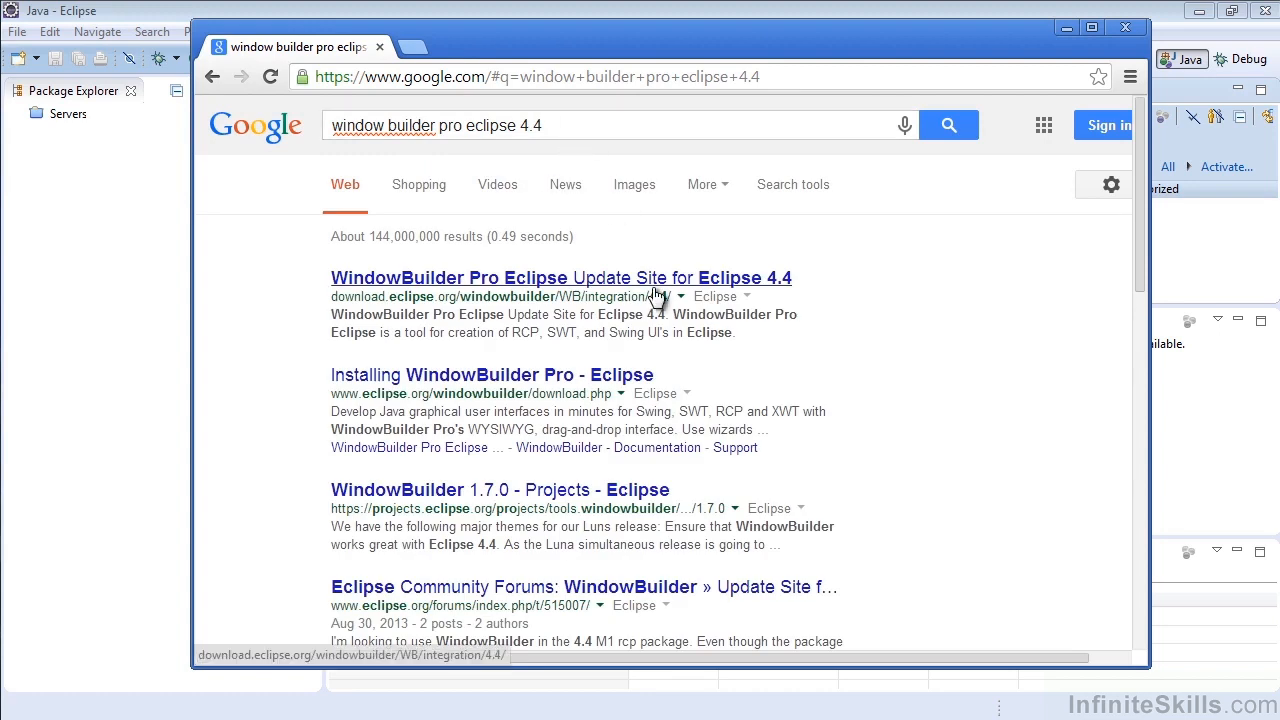
mouse_move(628, 210)
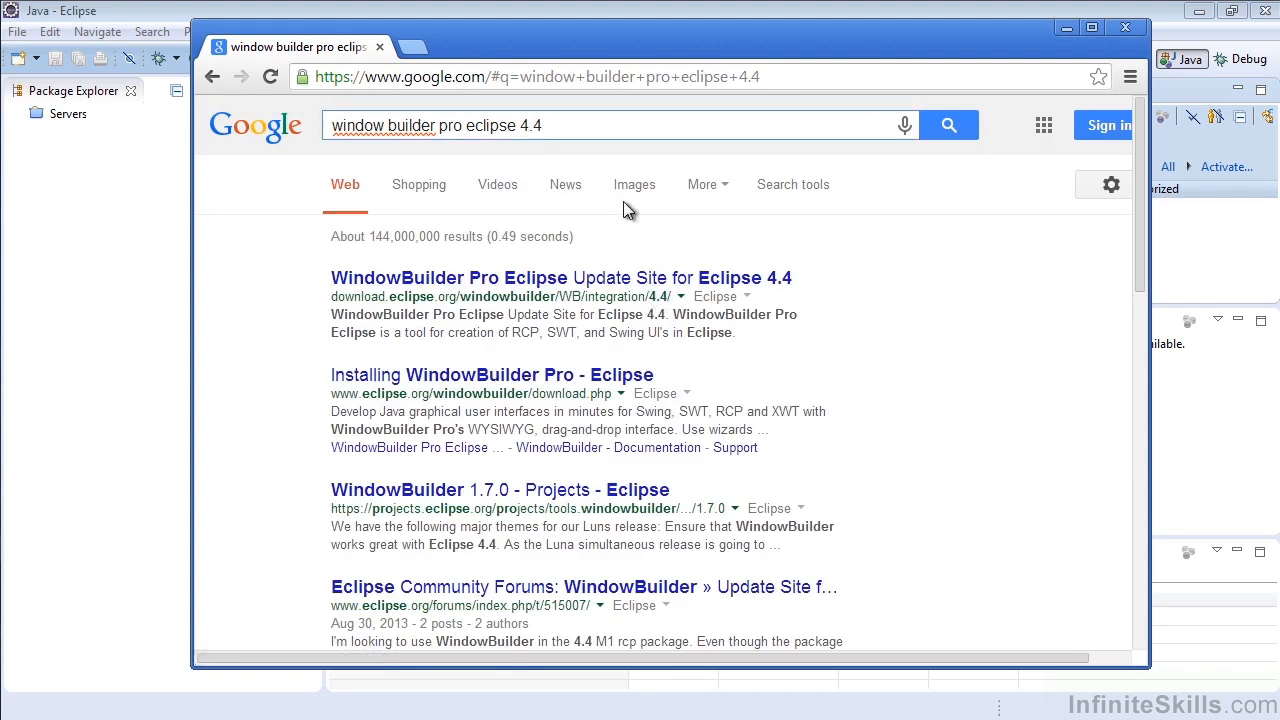
mouse_move(748, 288)
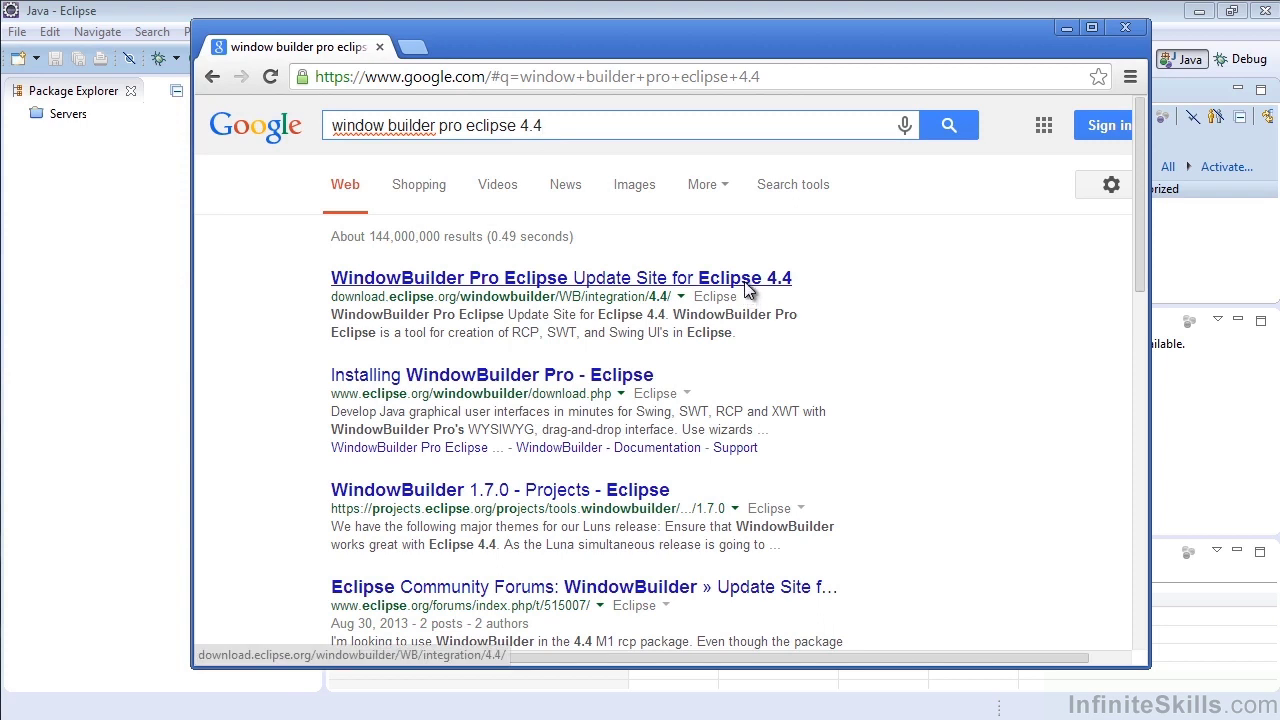
left_click(560, 278)
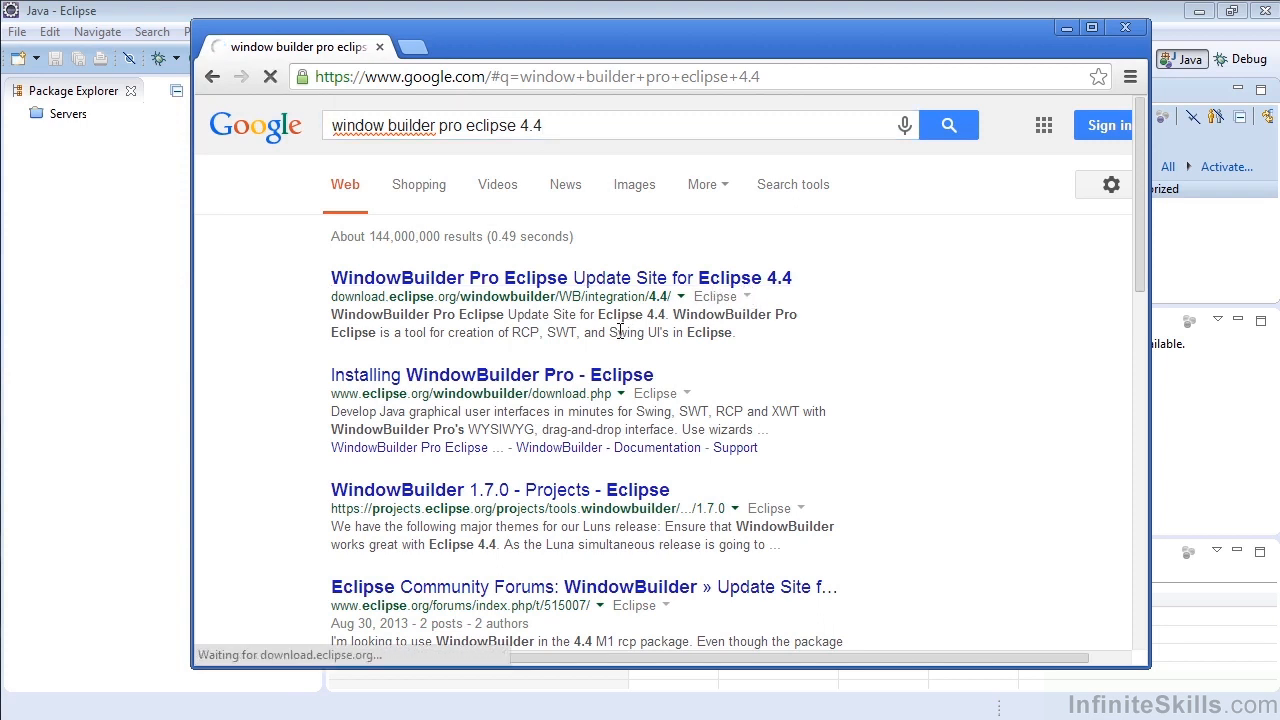
- Copy the WindowBuilder Pro 4.4 update site URL from the address bar
left_click(558, 278)
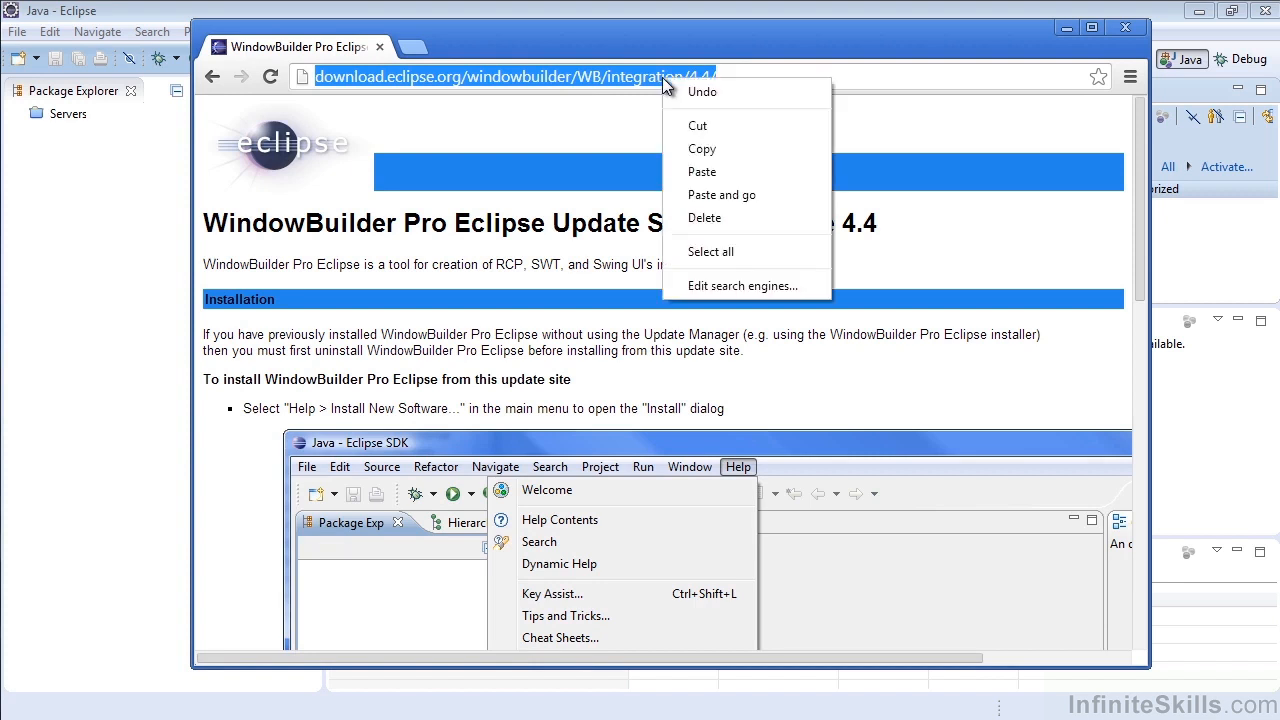
left_click(720, 160)
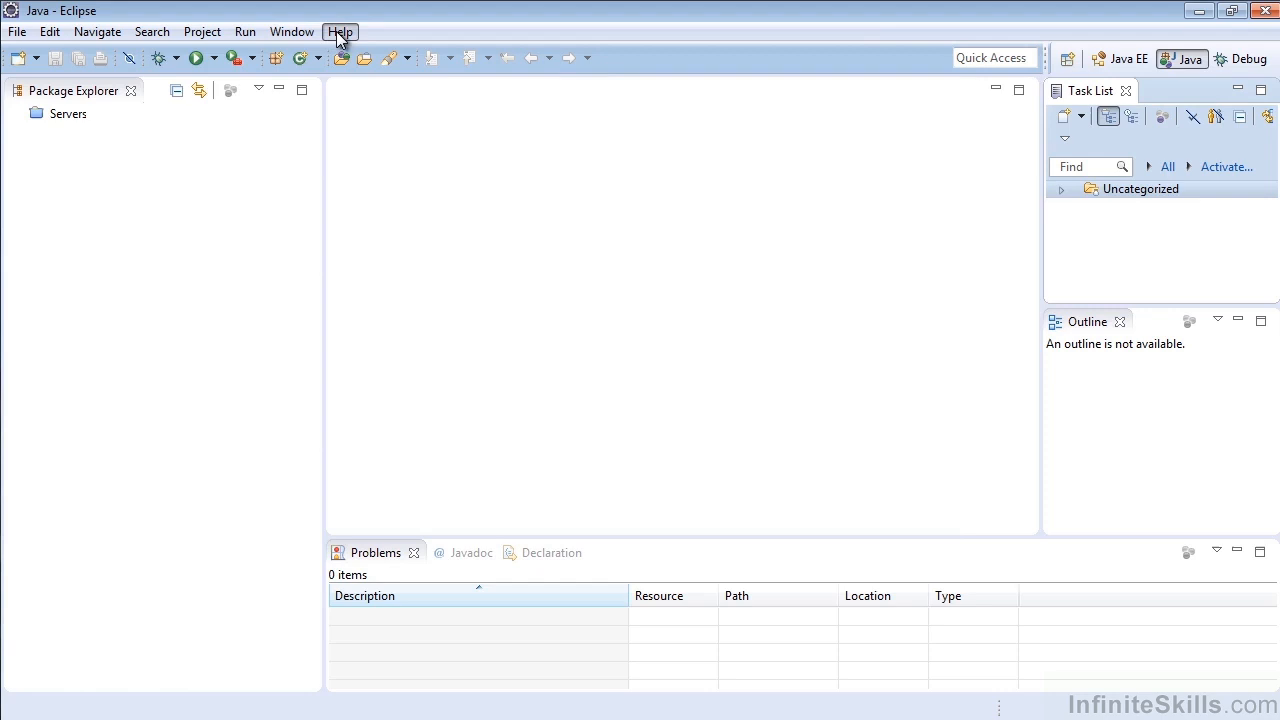
left_click(340, 32)
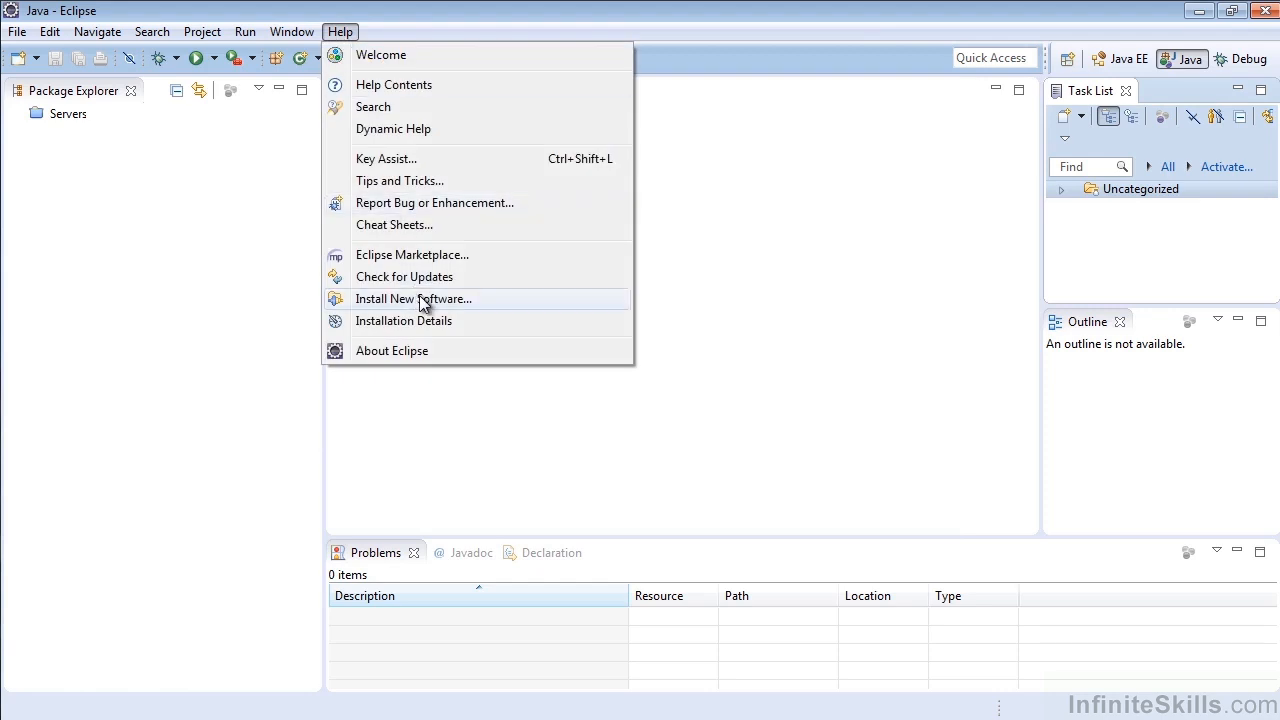
left_click(412, 298)
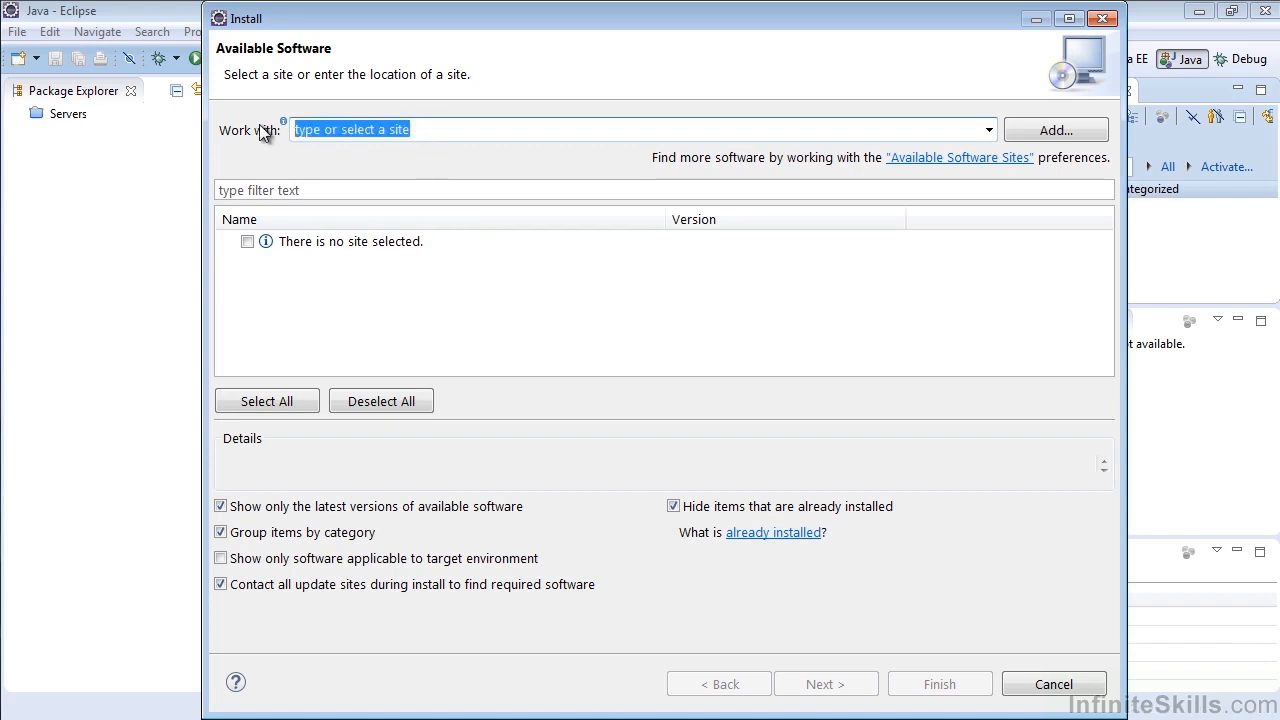
type("http://download.eclipse.org/windowbuilder/WB/integration/4.4/")
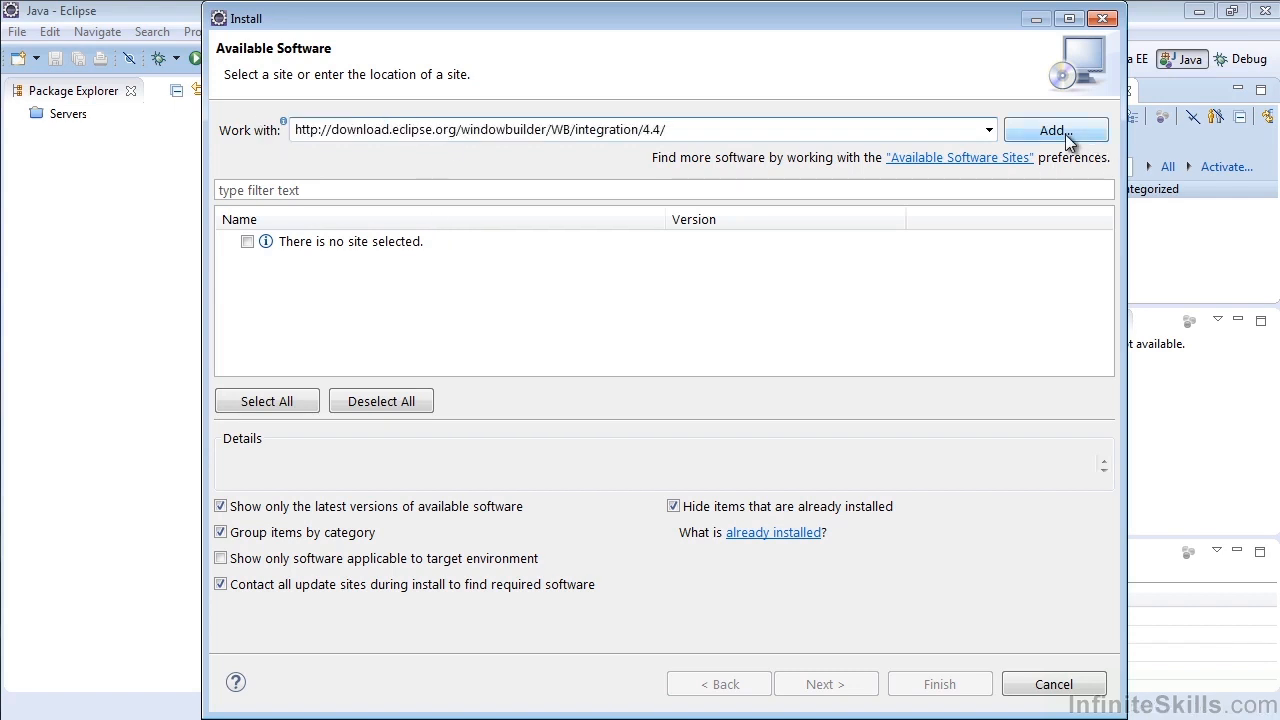
left_click(1056, 130)
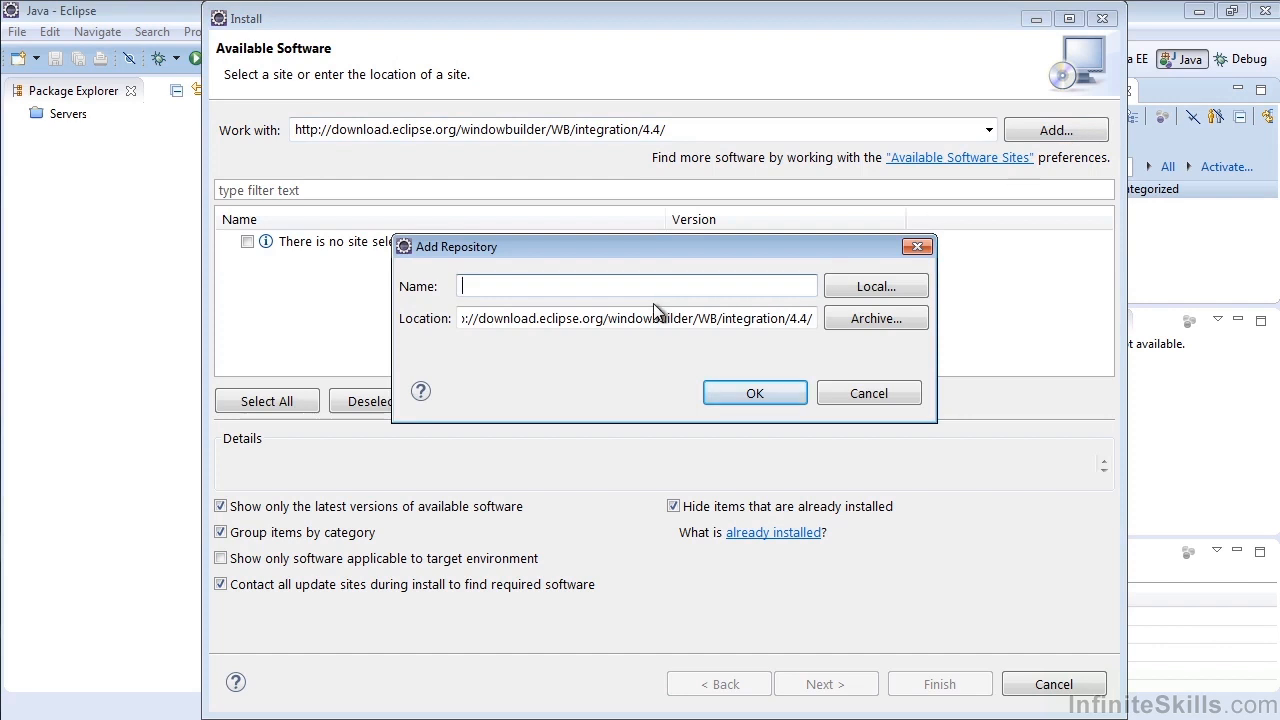
- Add that site as a repository named 'WindowBuilder'
type("Window")
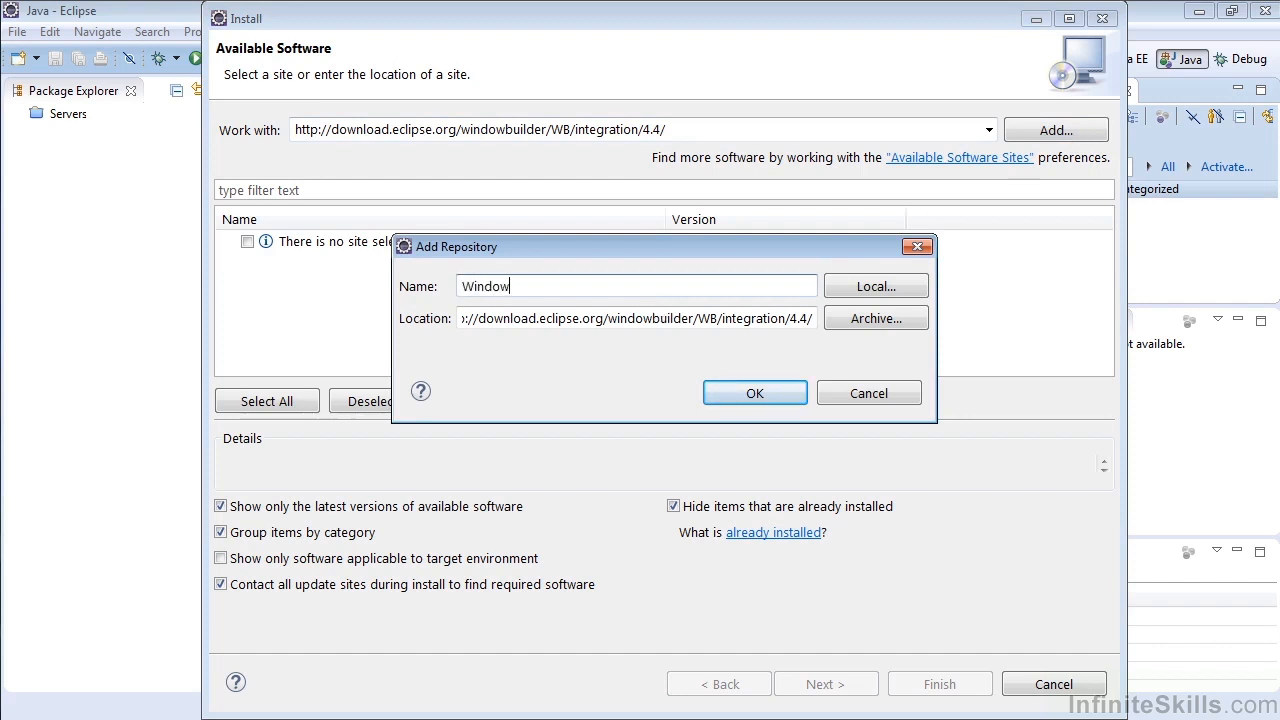
type("Builder")
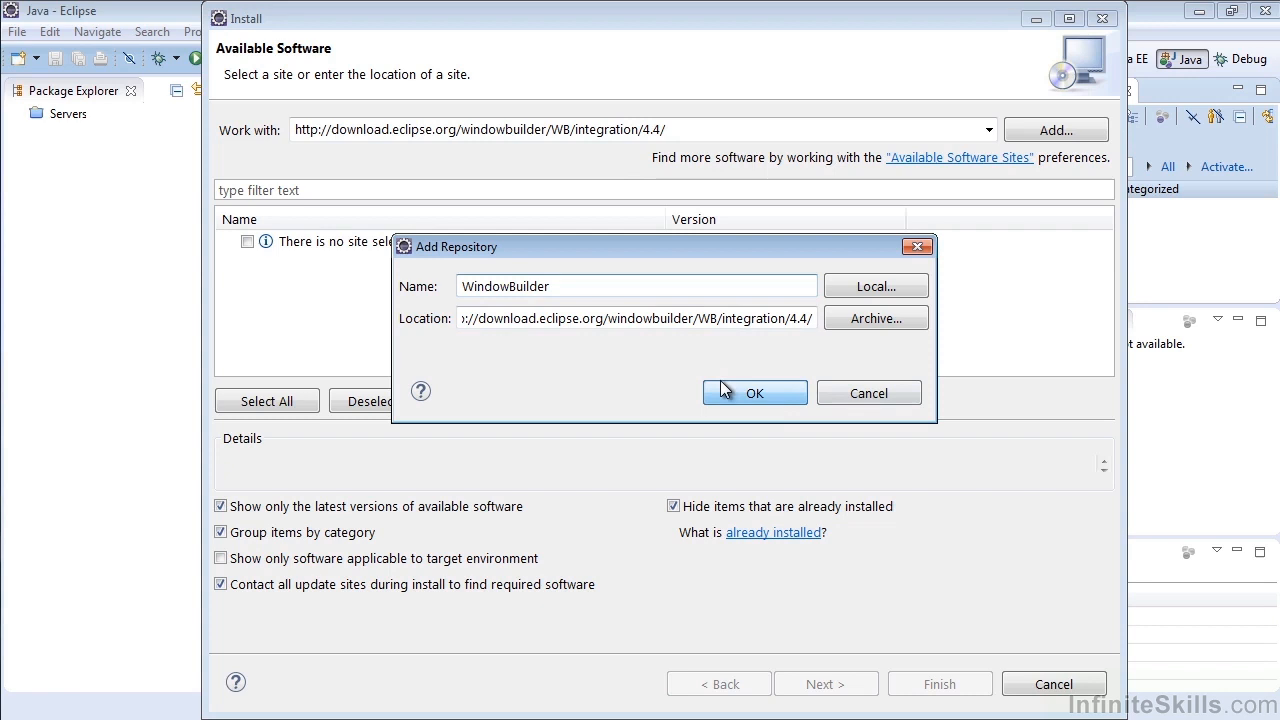
left_click(756, 392)
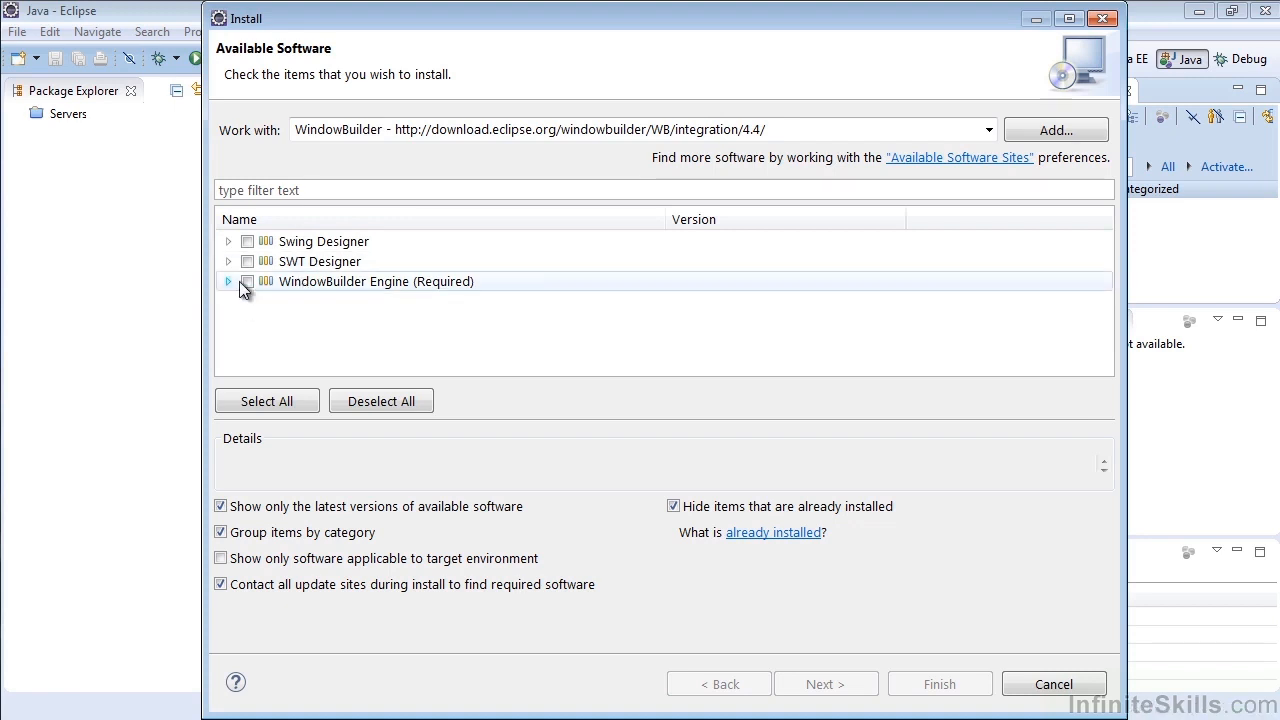
- Choose the WindowBuilder site and check Swing Designer, SWT Designer and WindowBuilder Engine for installation
left_click(988, 130)
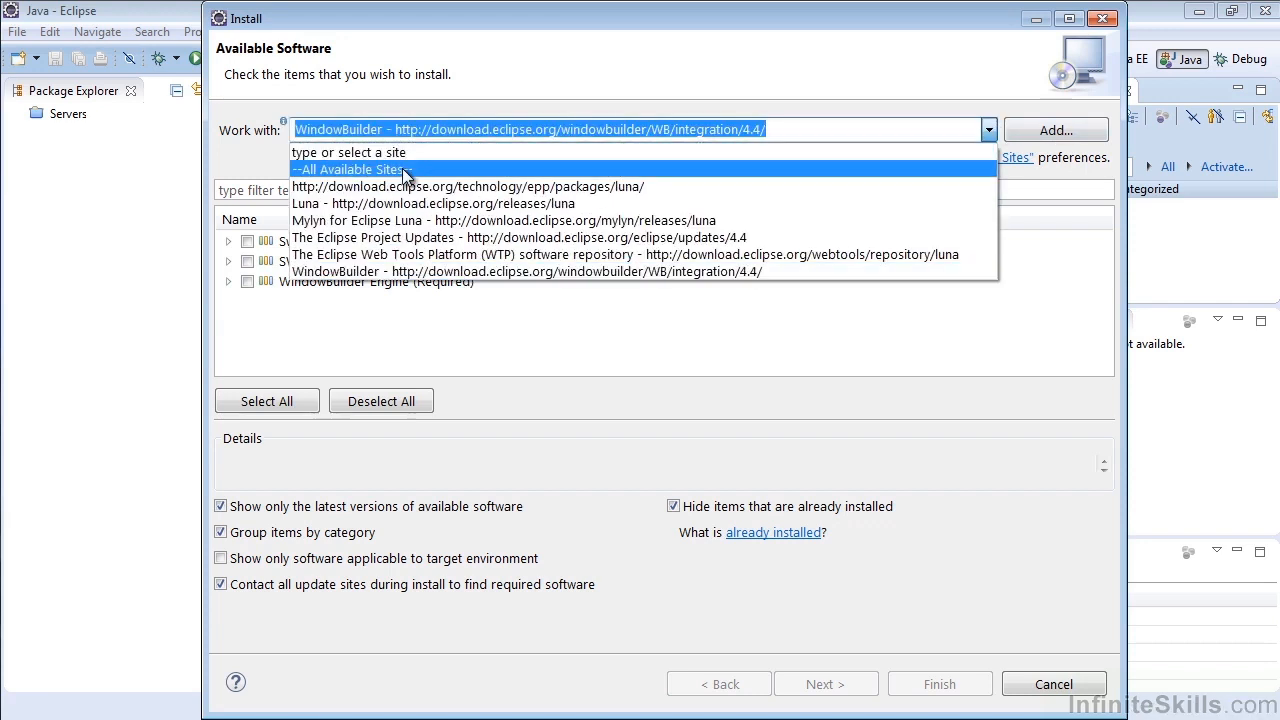
left_click(350, 168)
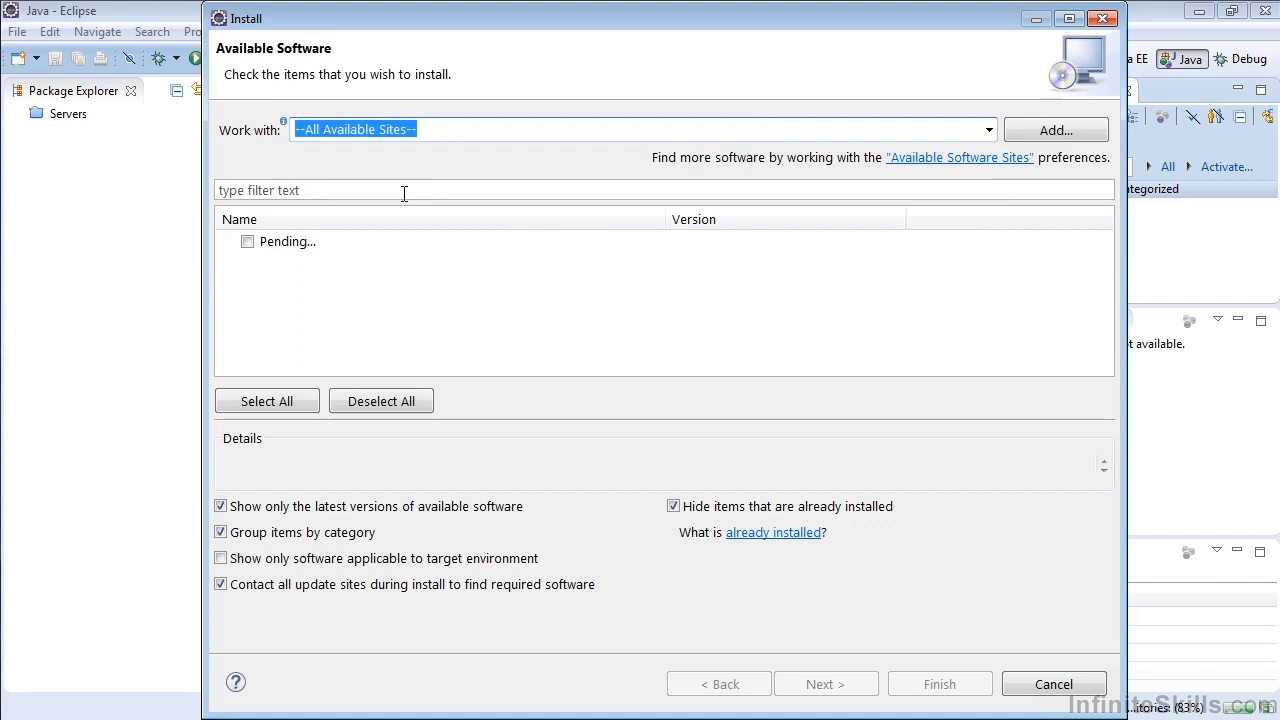
mouse_move(428, 270)
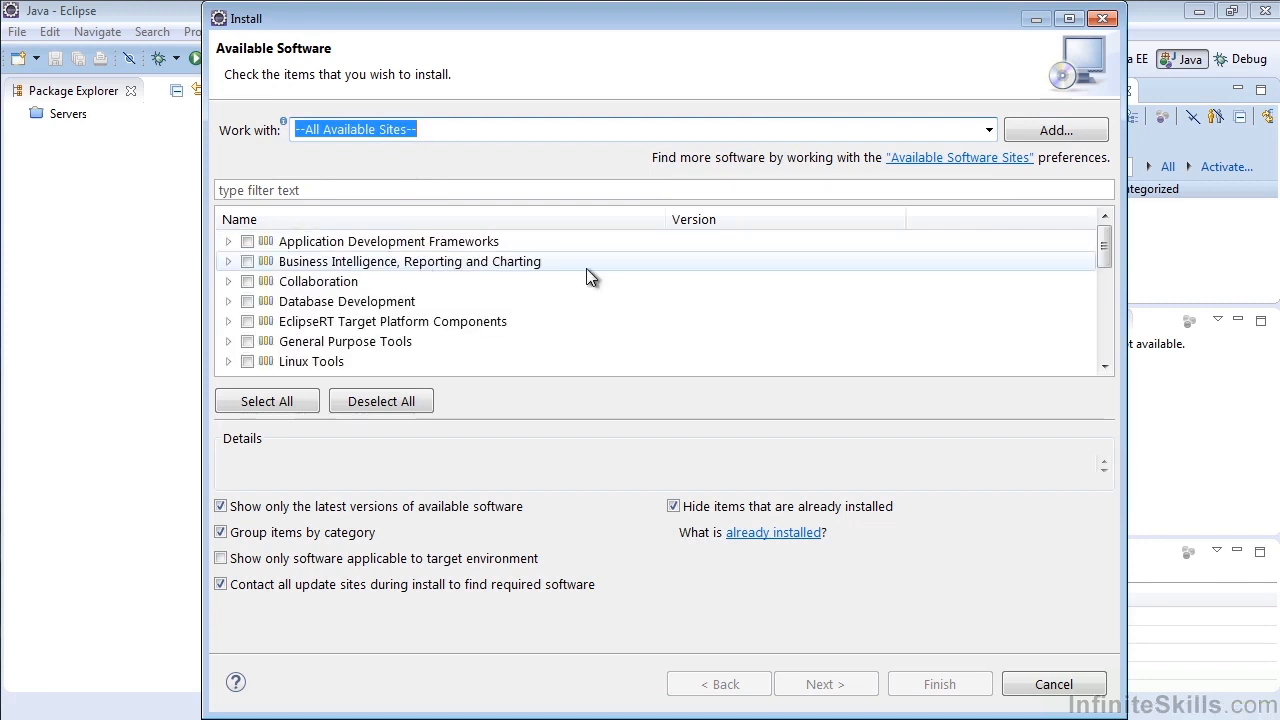
scroll("down", 3)
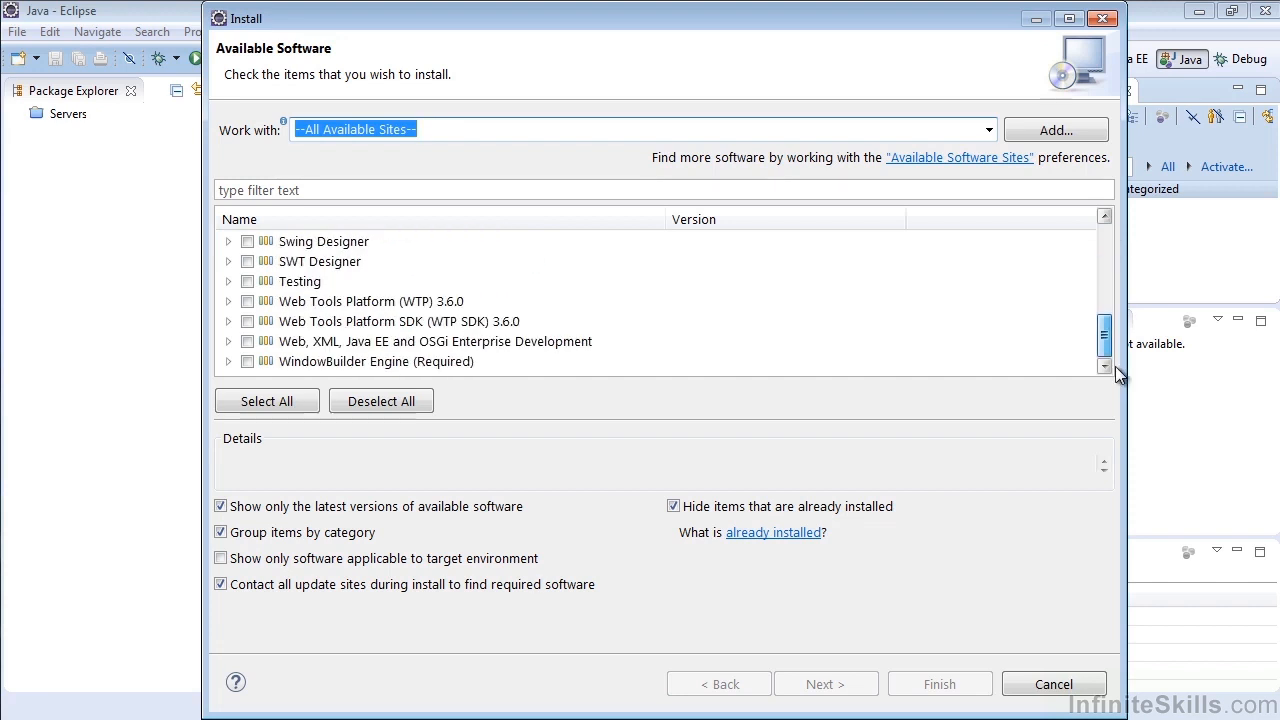
left_click(248, 360)
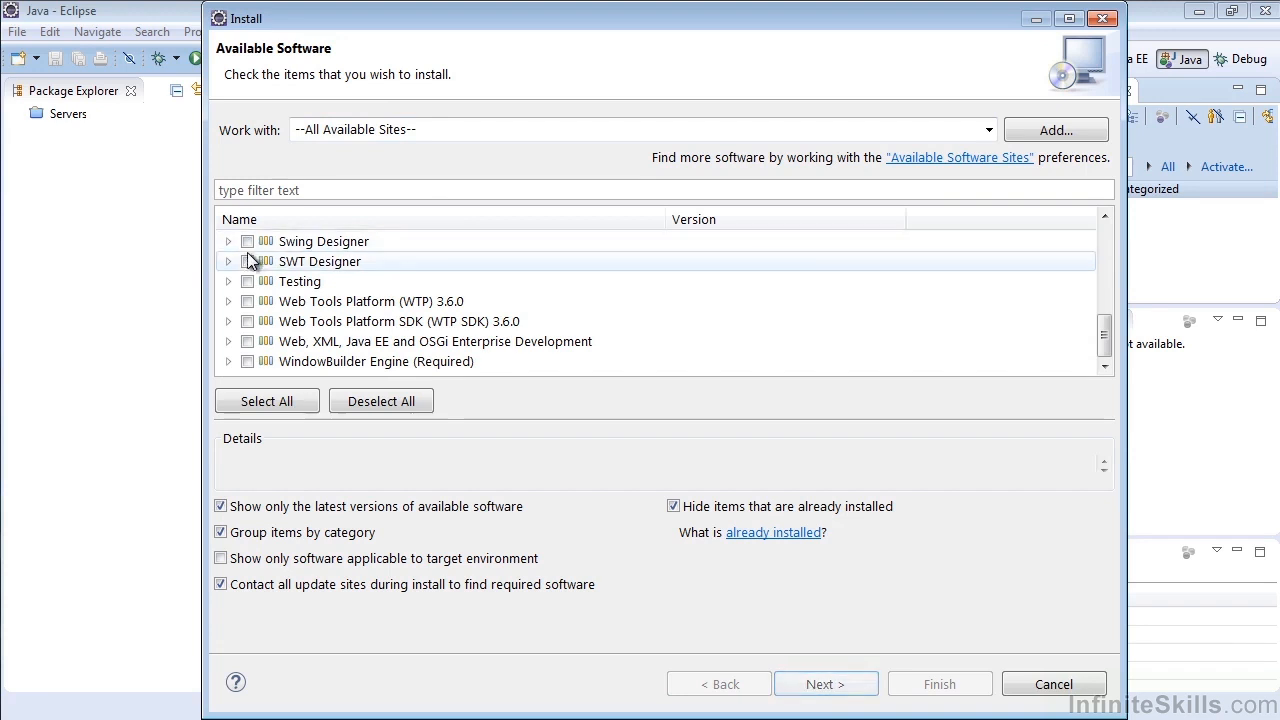
left_click(630, 128)
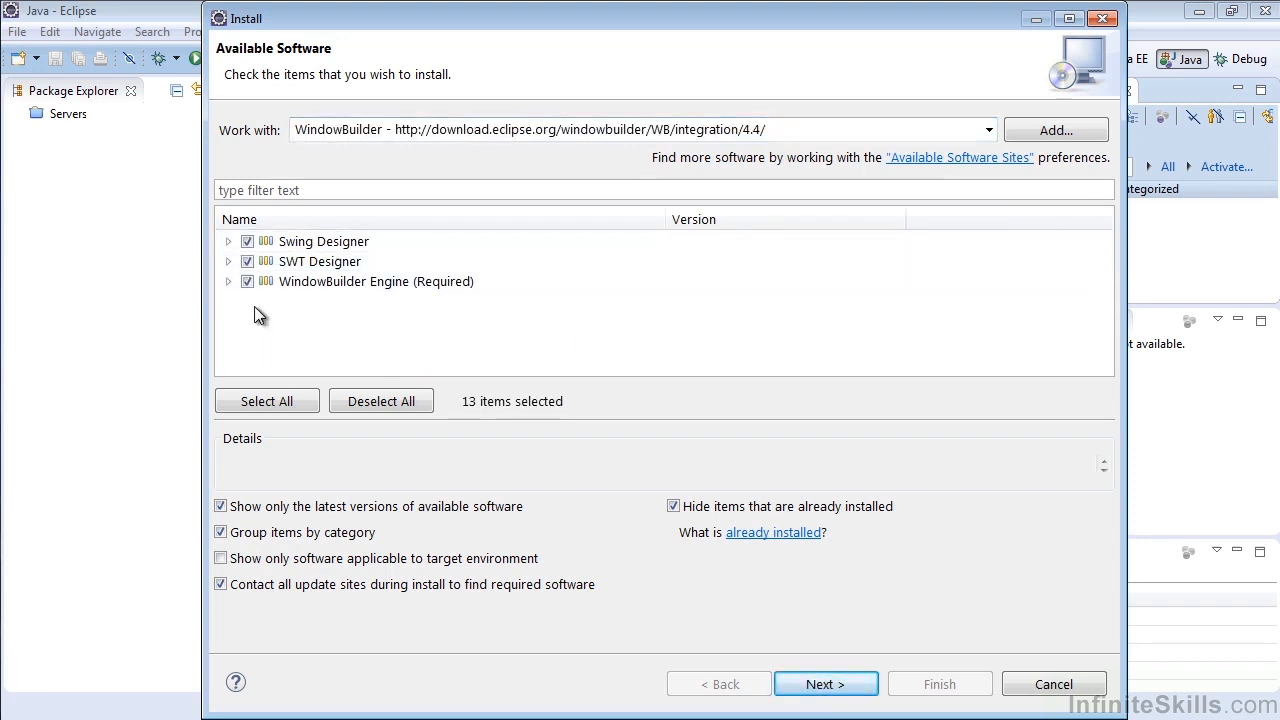
mouse_move(388, 582)
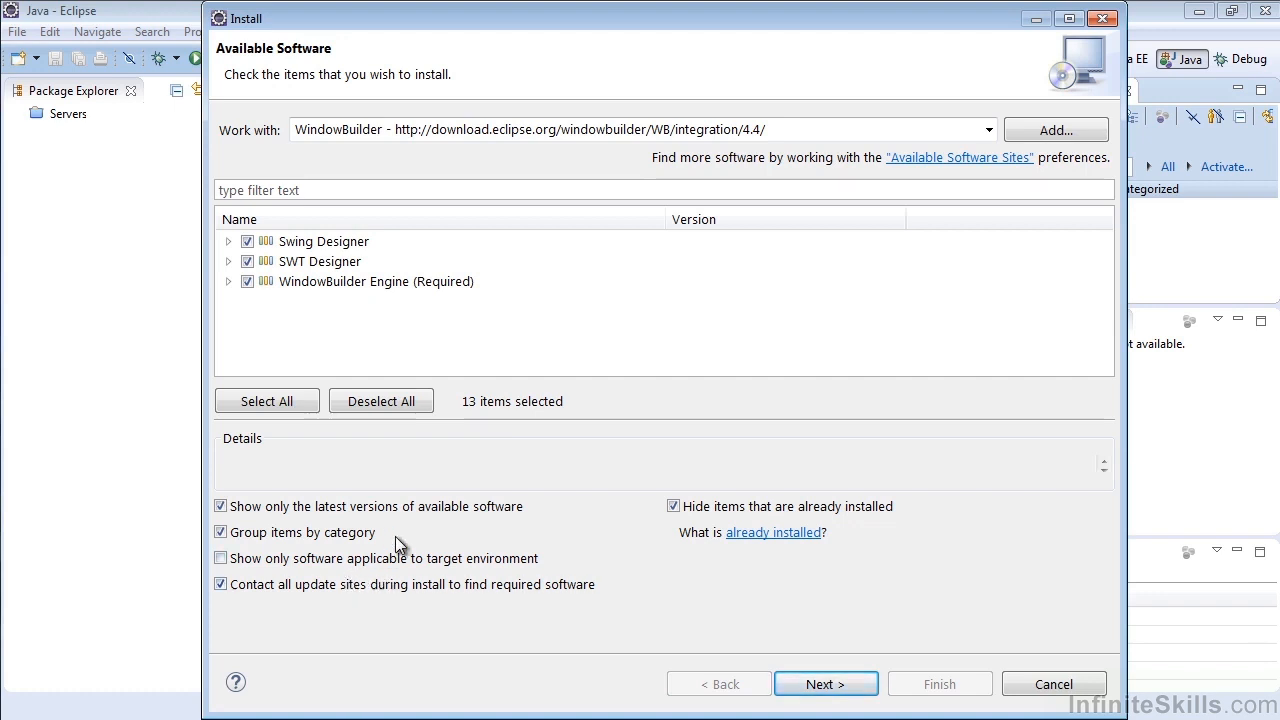
- Continue with the three selected features to the Install Details review page
left_click(220, 558)
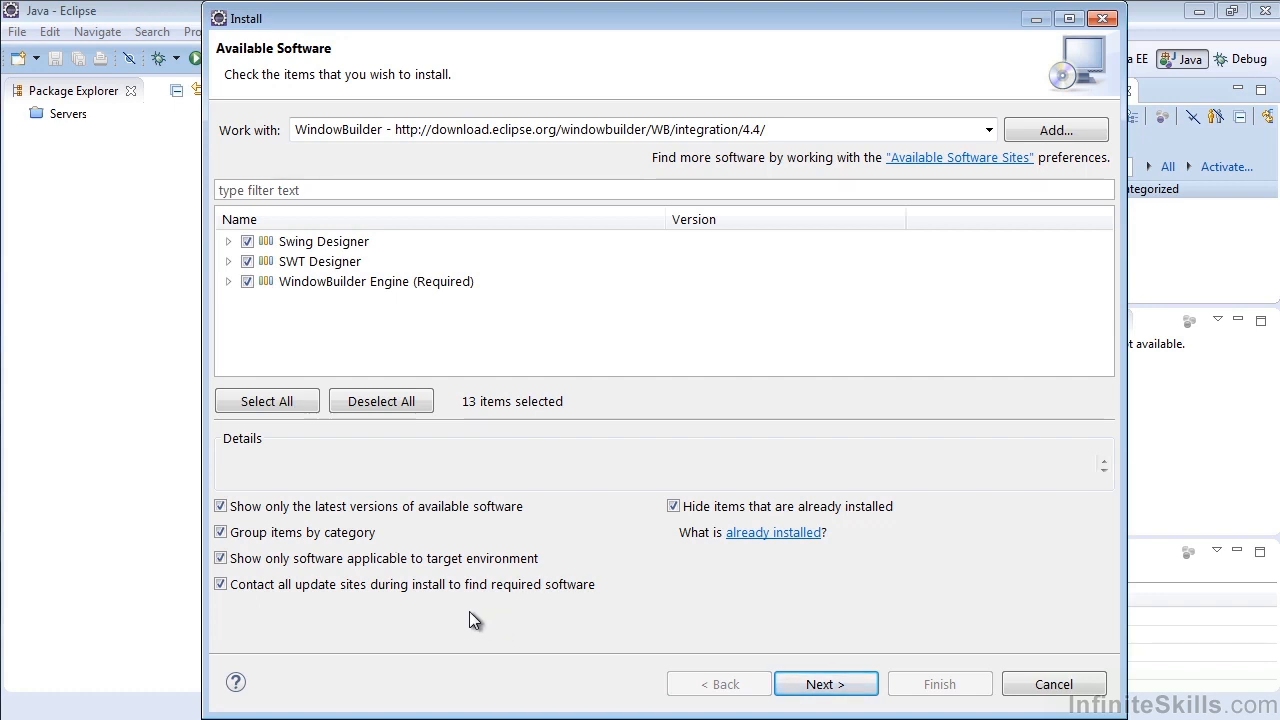
mouse_move(416, 628)
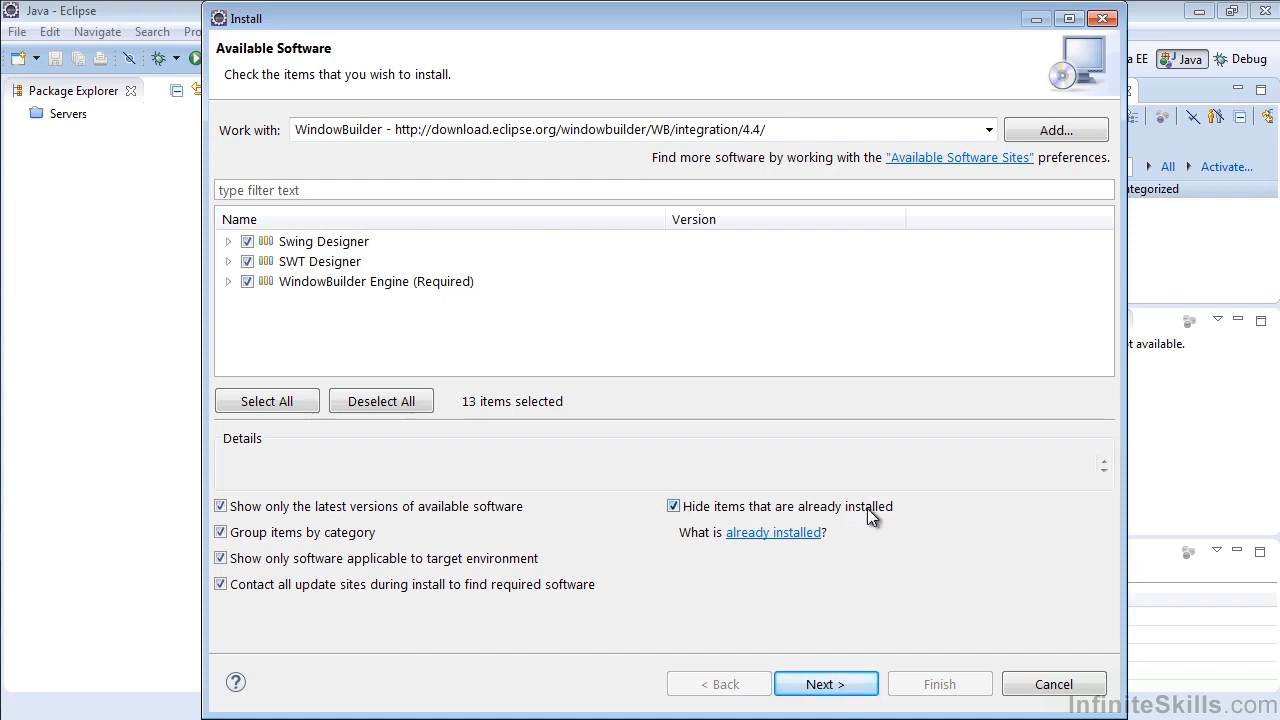
mouse_move(904, 516)
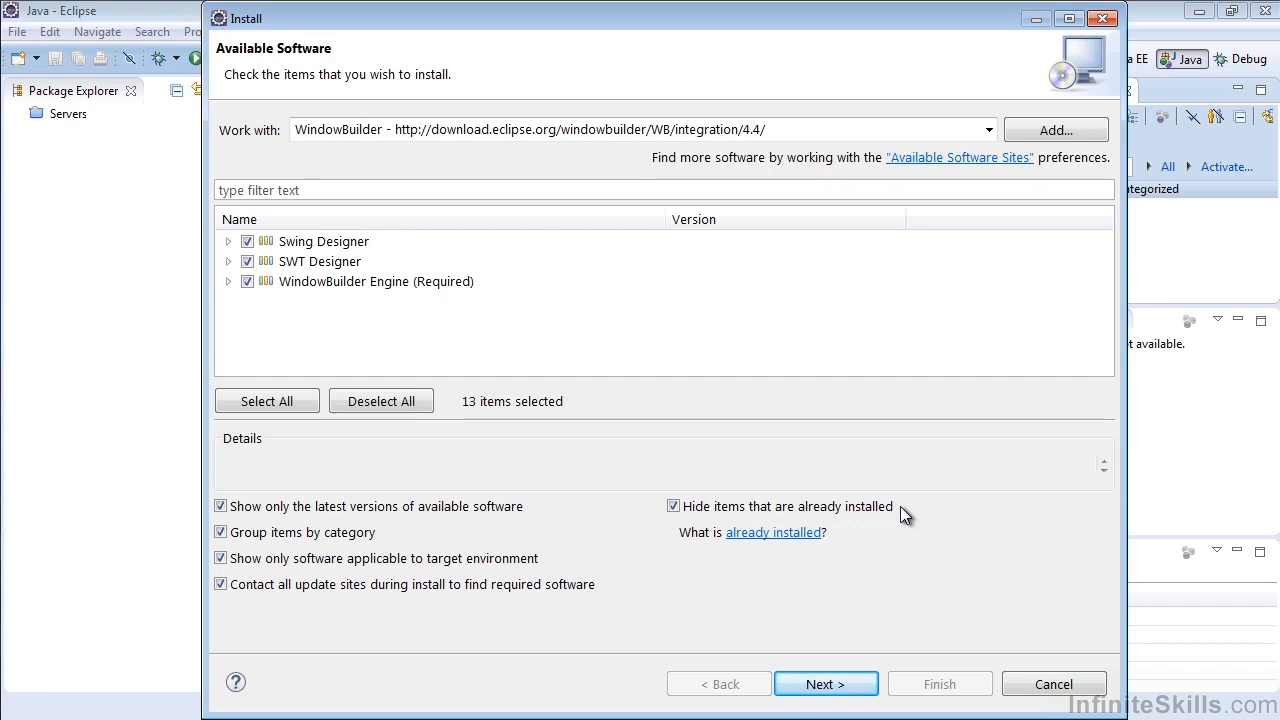
left_click(826, 684)
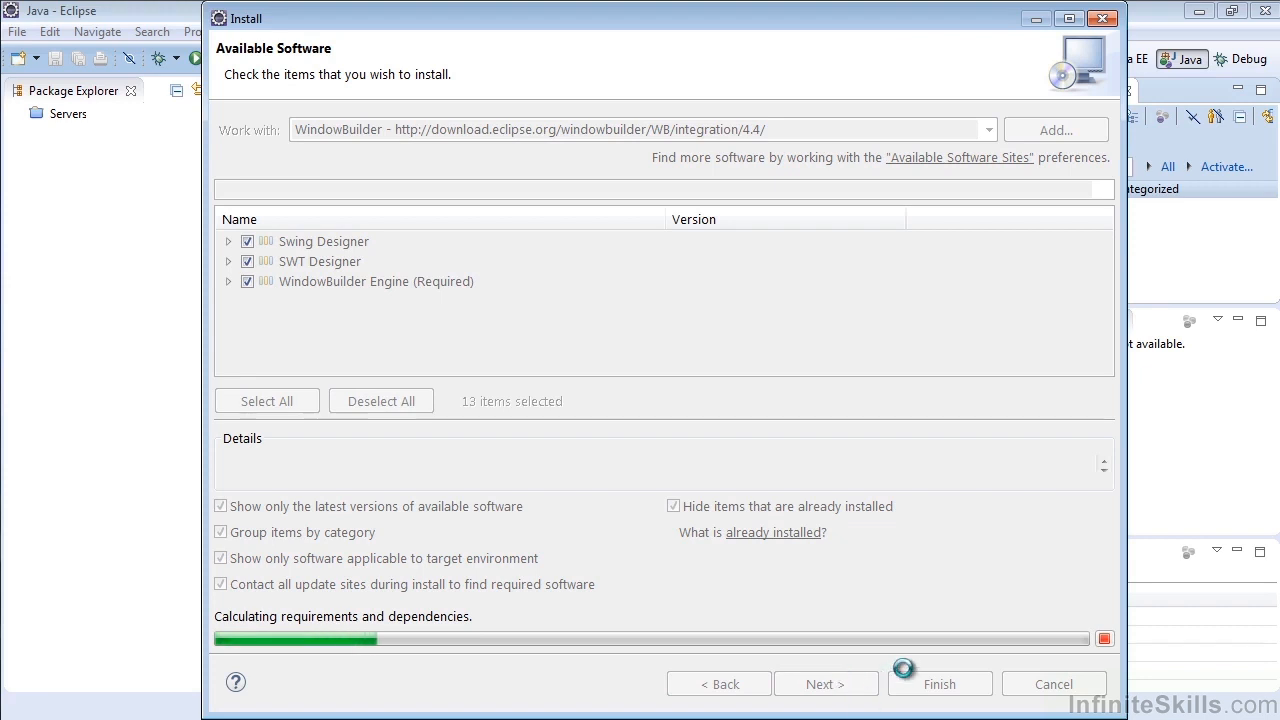
left_click(826, 684)
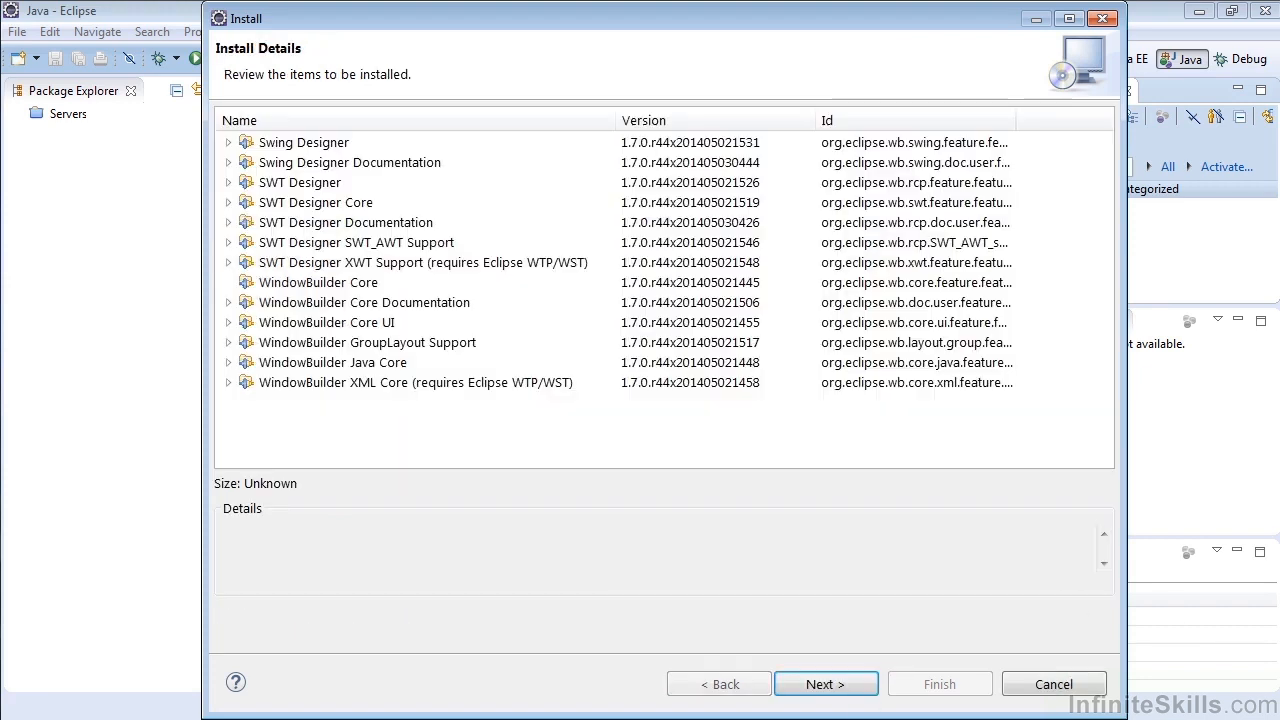
- Accept the license agreement terms and finish to start installing the WindowBuilder features
left_click(300, 182)
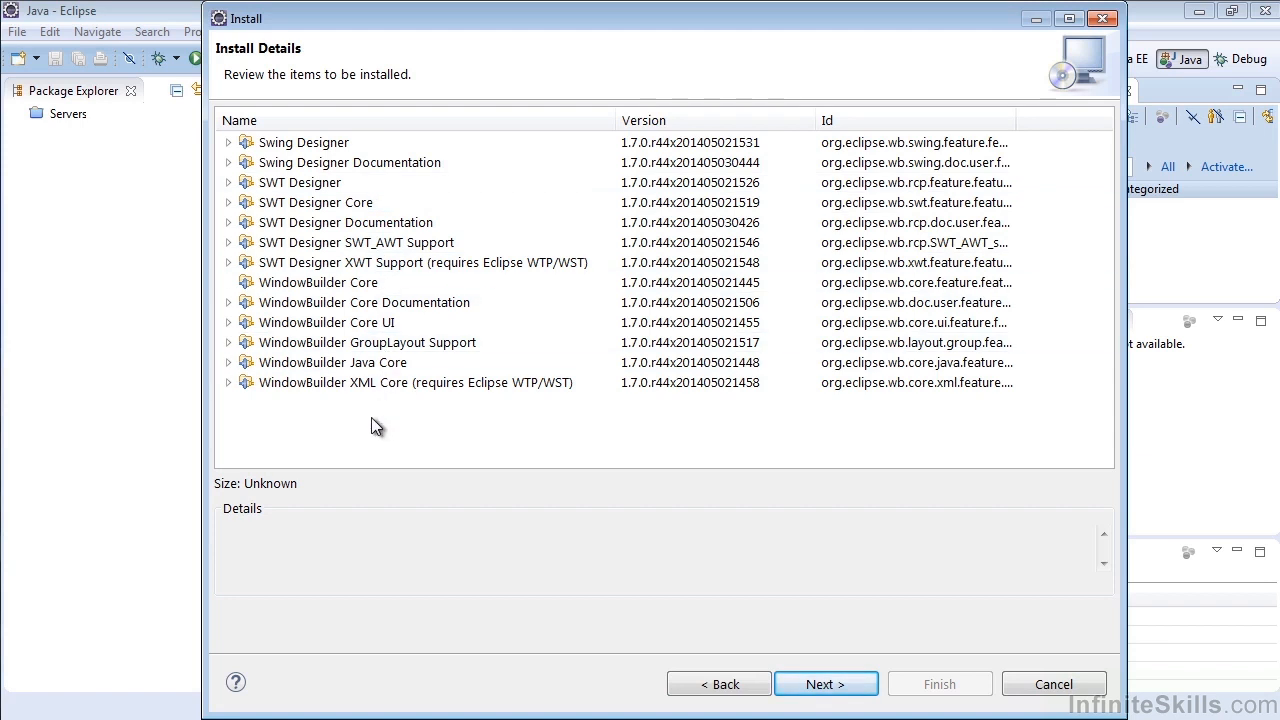
left_click(826, 684)
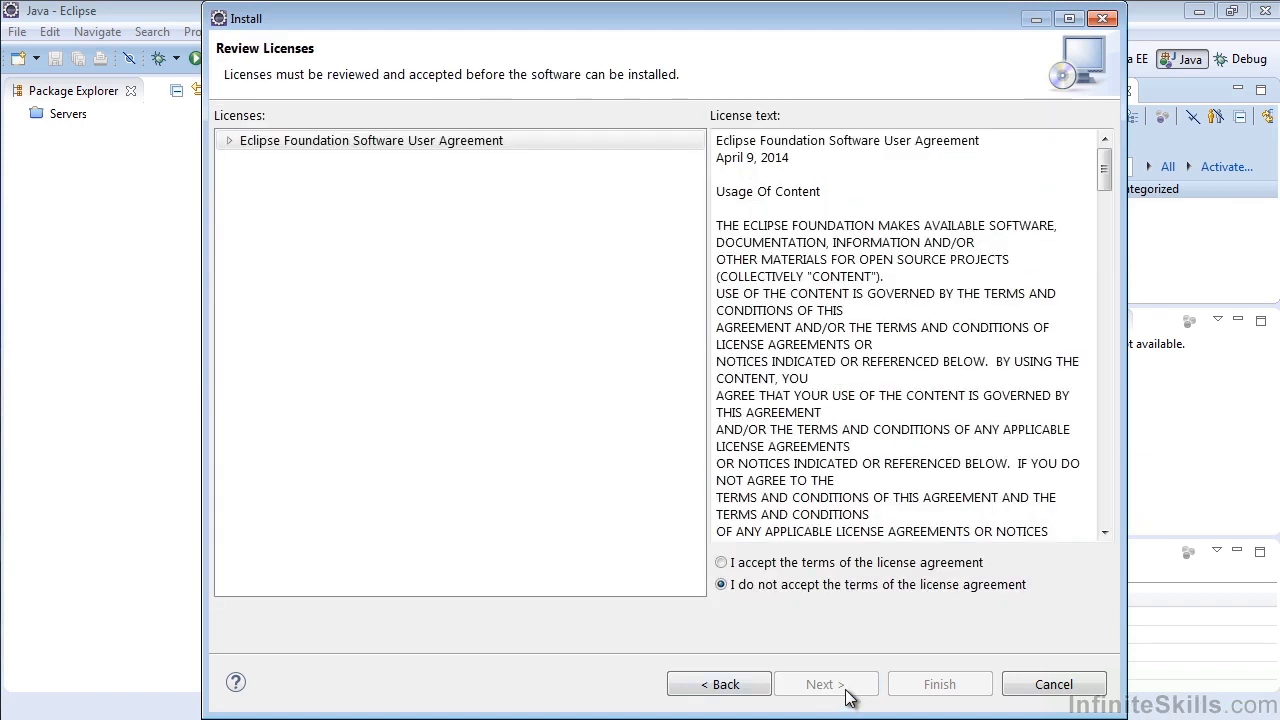
left_click(720, 562)
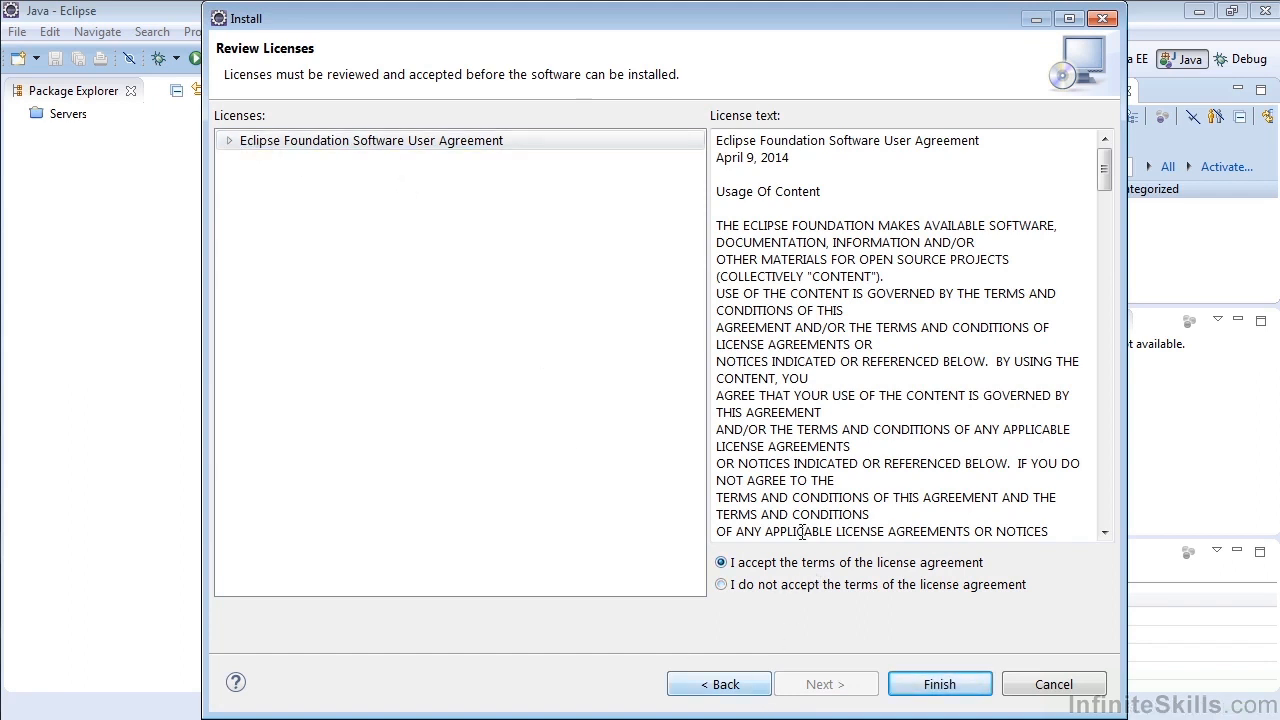
left_click_drag(1104, 170, 1104, 424)
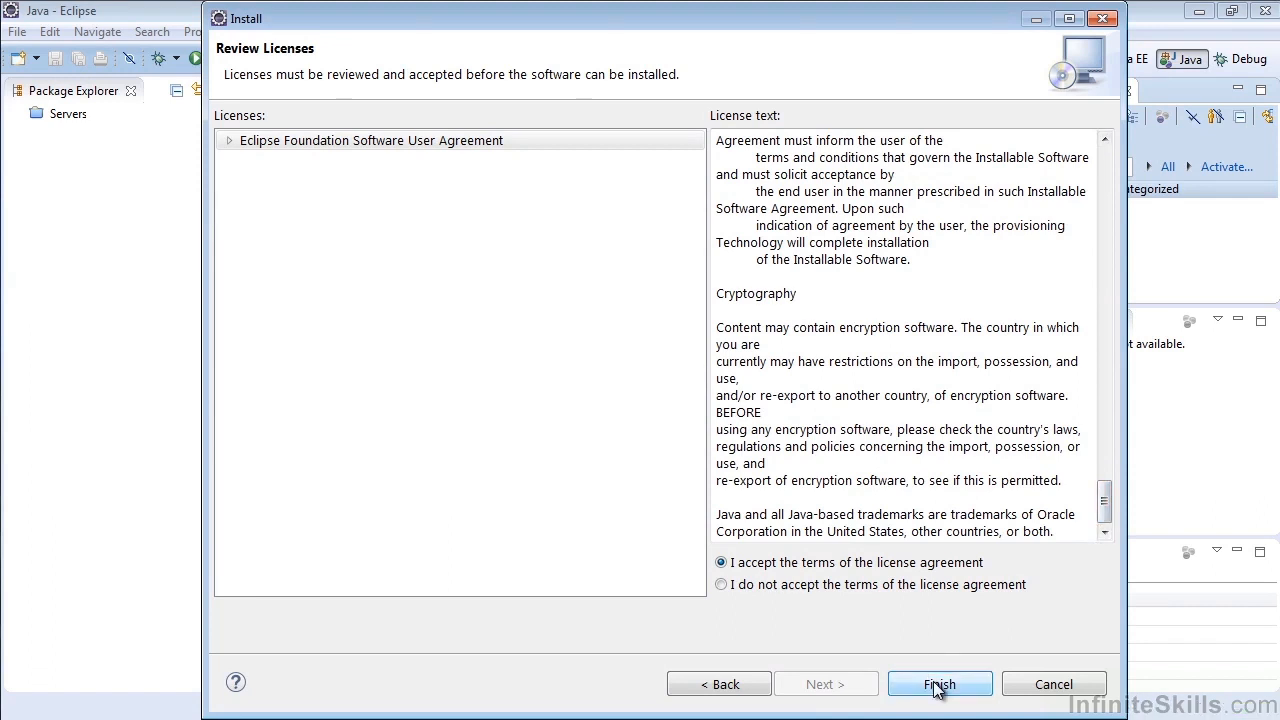
left_click(940, 684)
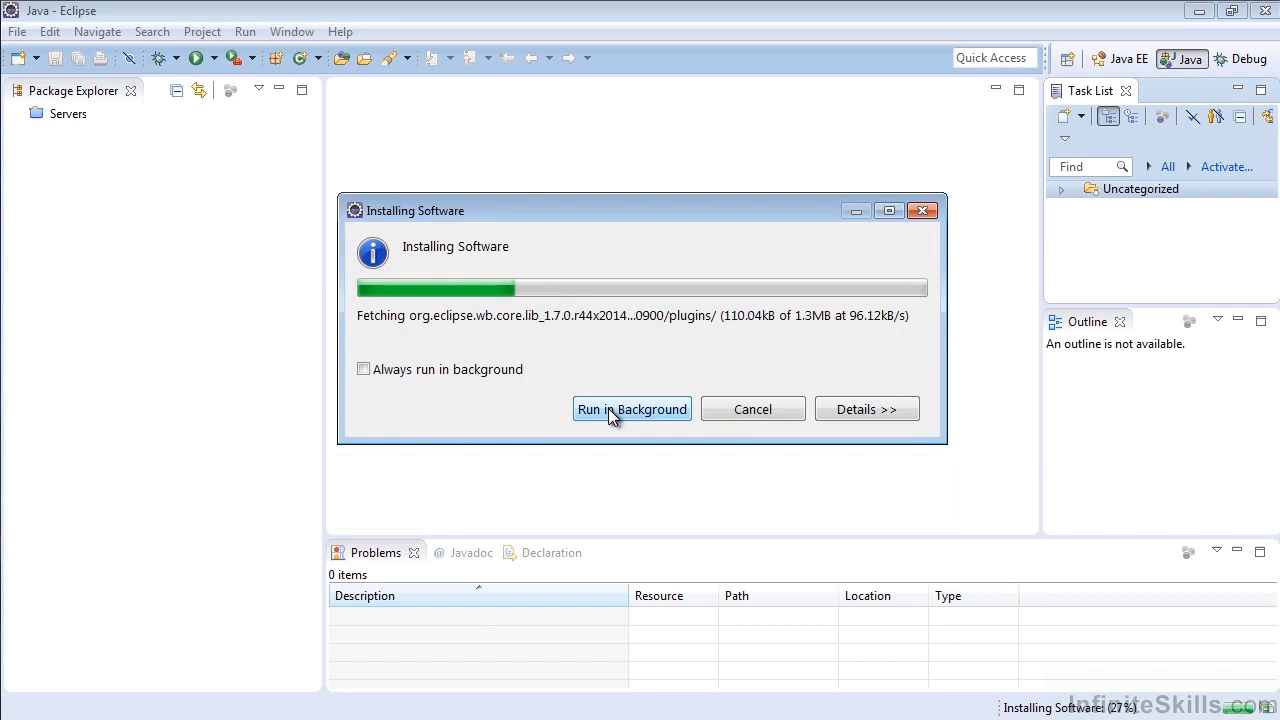
- Expand Details to show the download progress of the installation
left_click(868, 408)
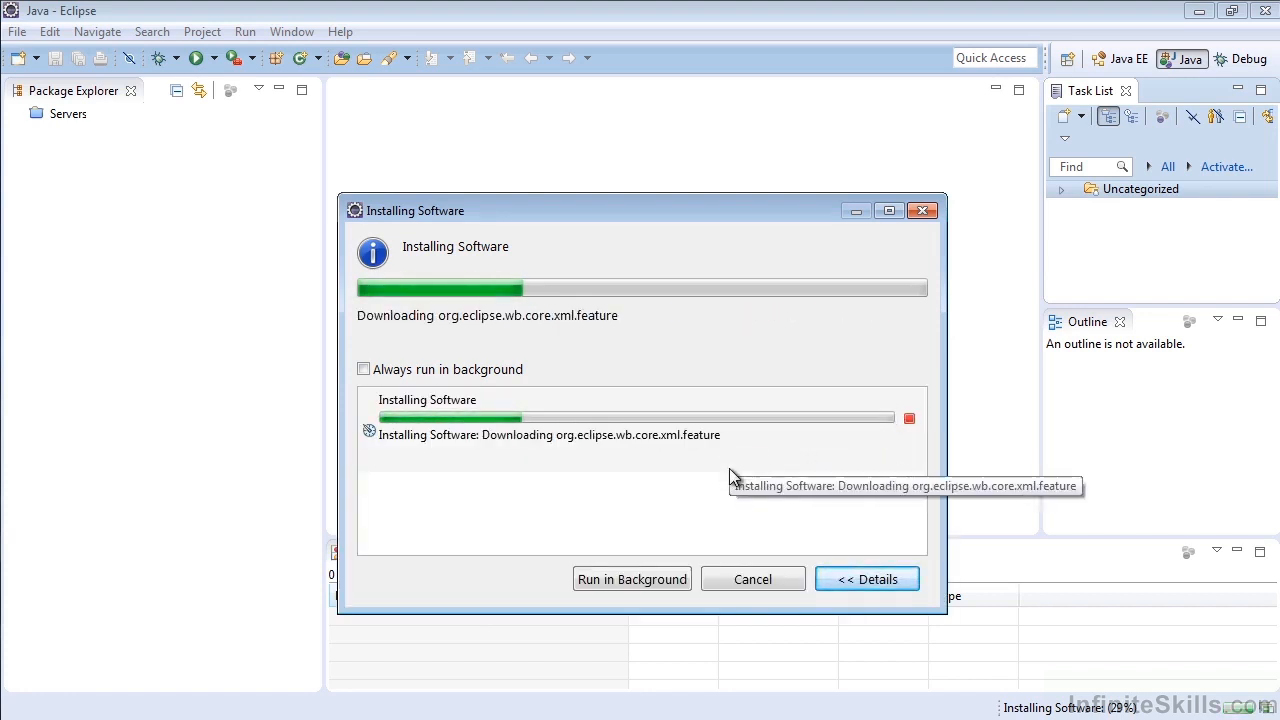
mouse_move(1064, 536)
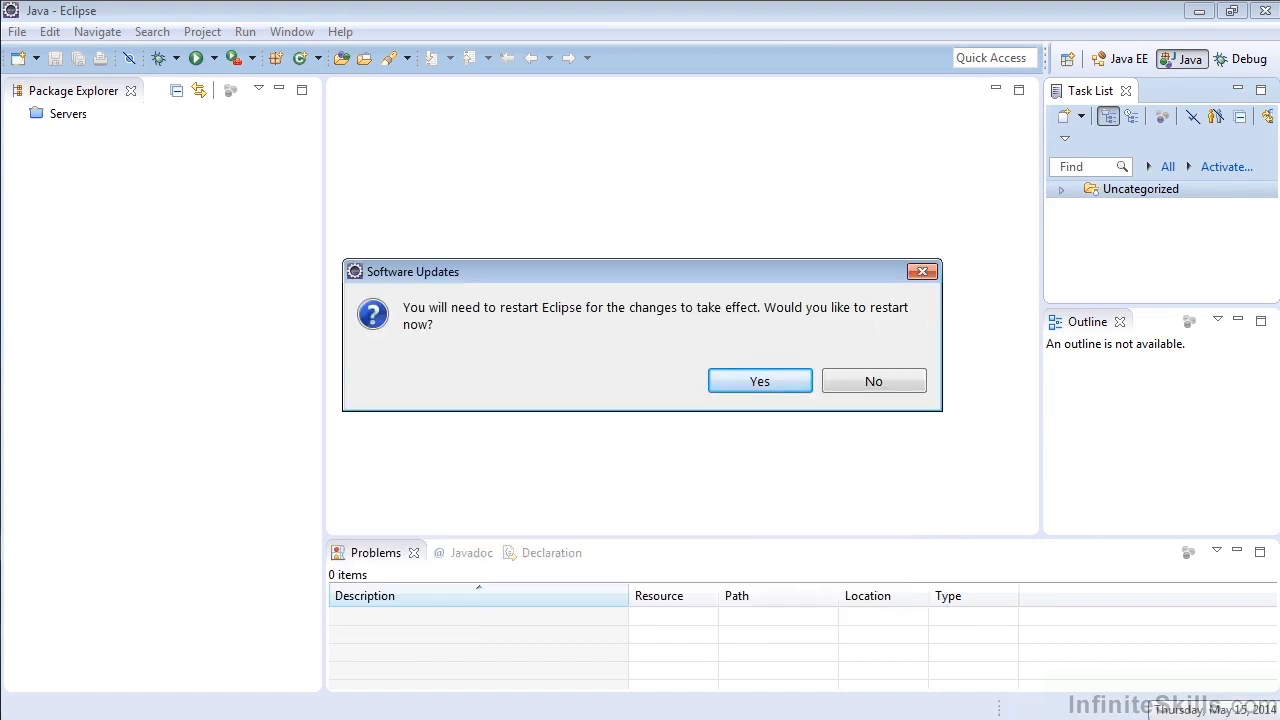
mouse_move(530, 348)
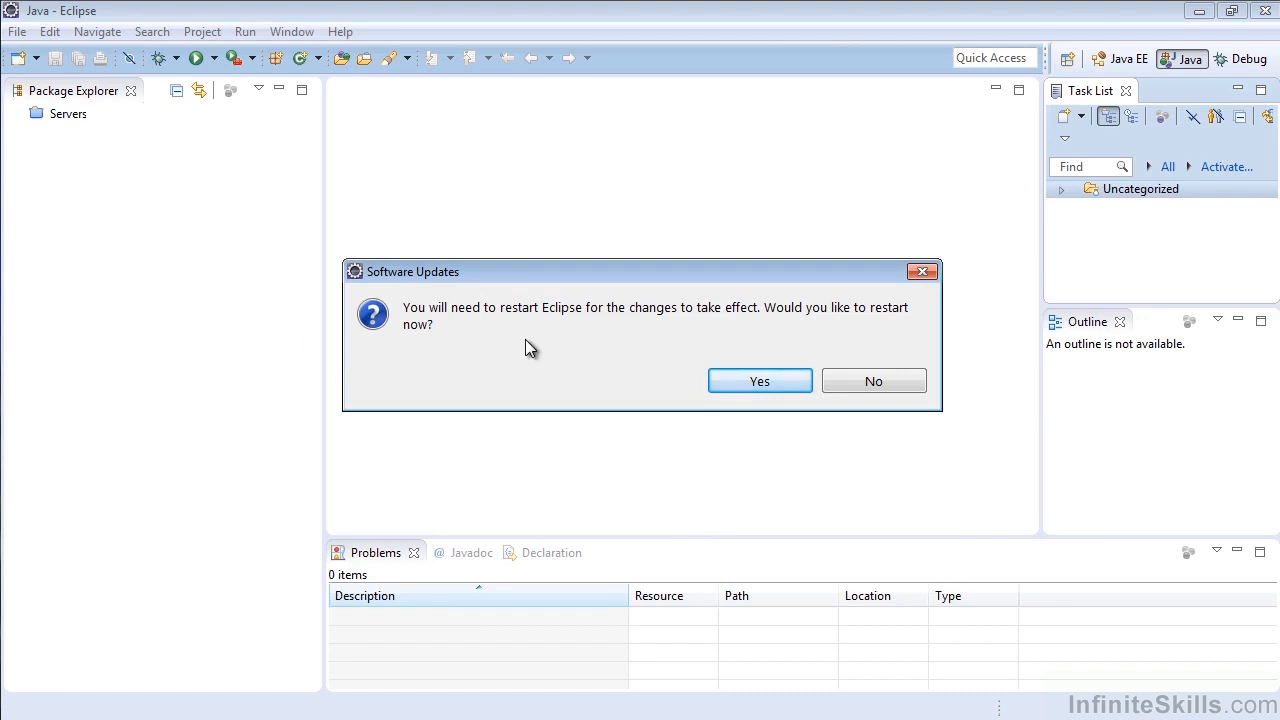
mouse_move(734, 384)
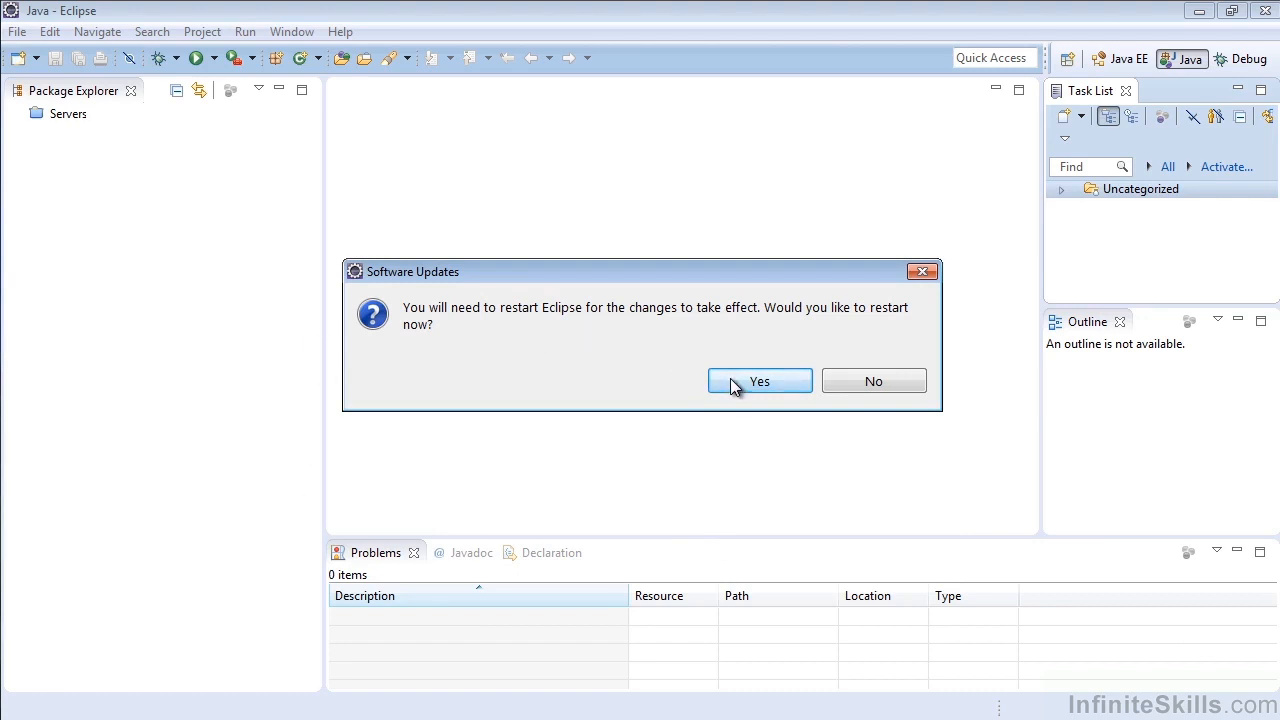
- Answer Yes to restart Eclipse so the WindowBuilder installation takes effect
left_click(760, 380)
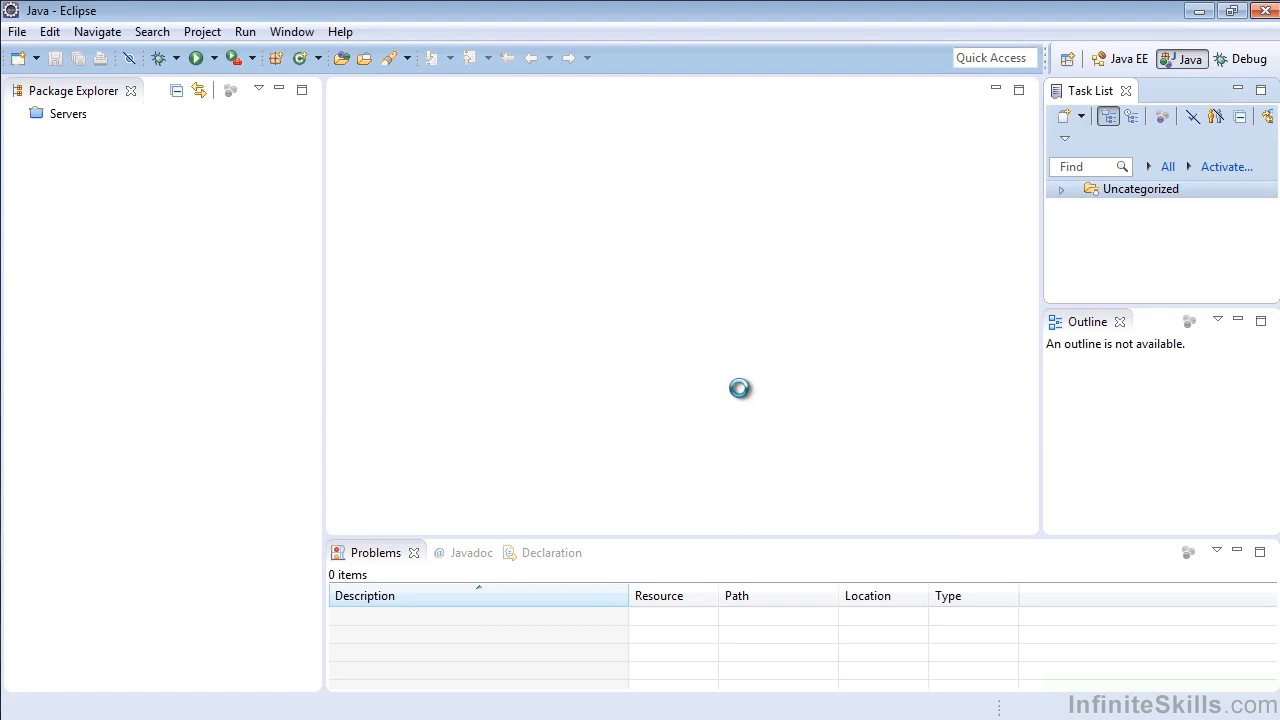